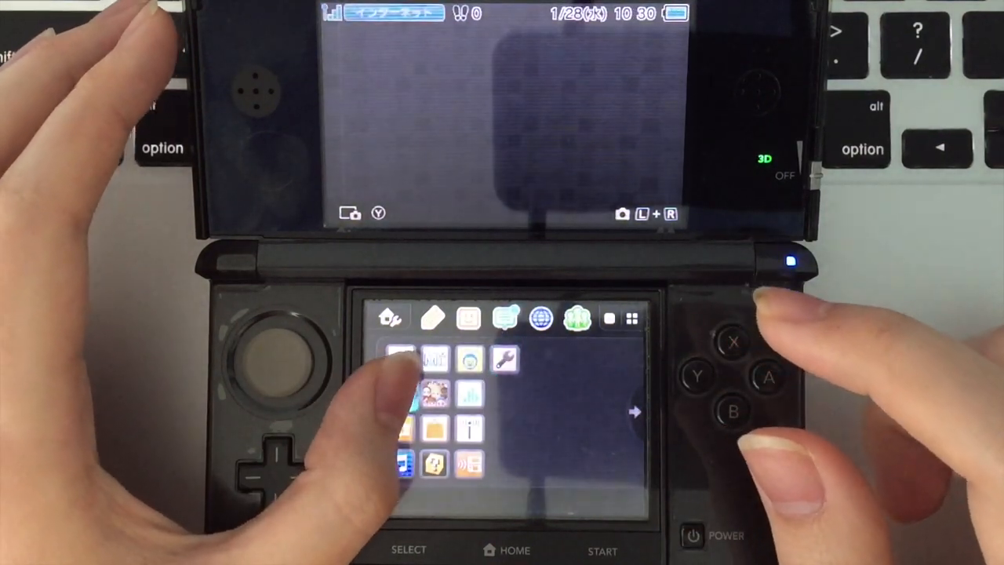
# Put the 3DS to sleep from the HOME Menu so both screens go dark.
pyautogui.click(693, 536)
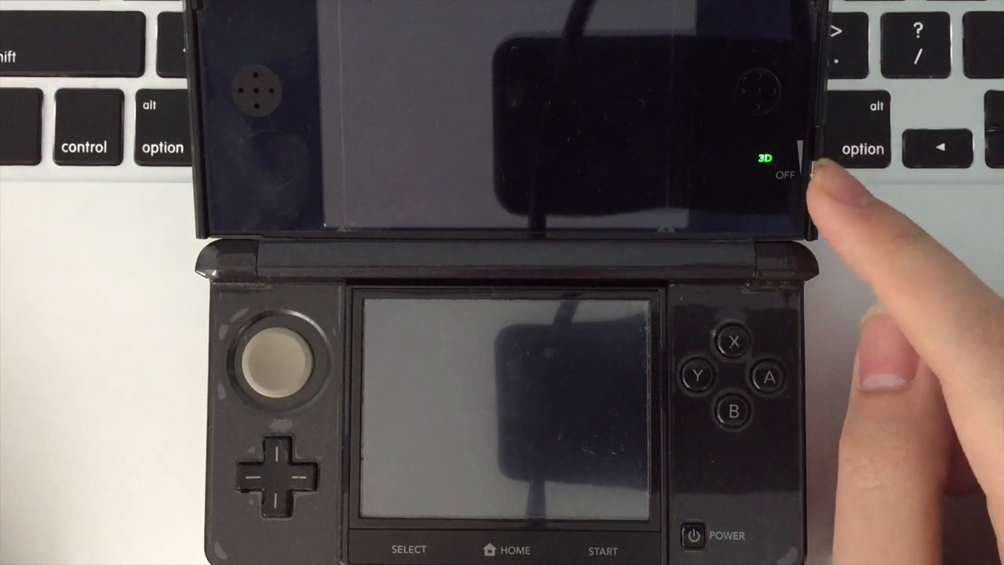
pyautogui.moveTo(800, 168); pyautogui.dragTo(800, 196)
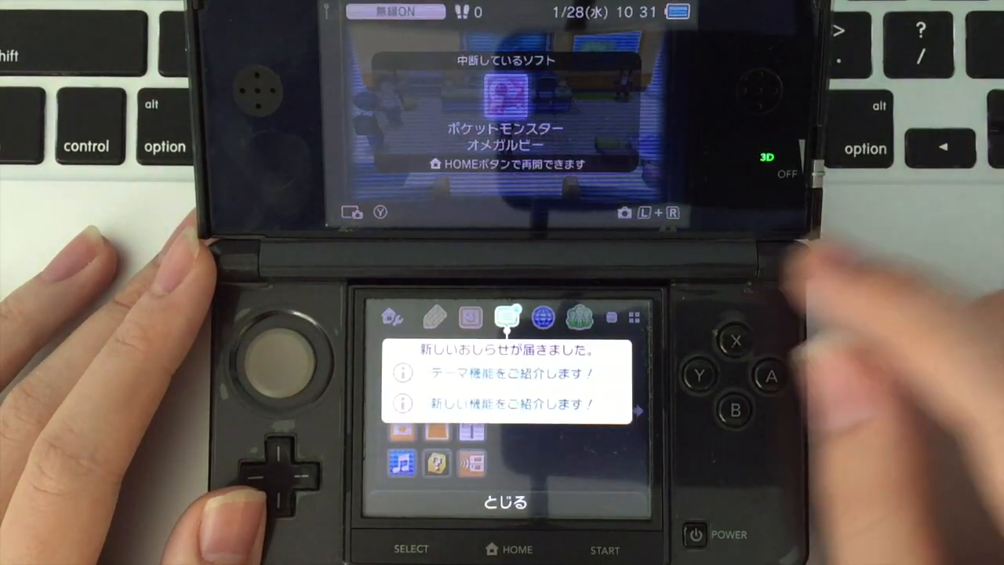
# Dismiss the notices, launch the Internet Browser's address entry, and acknowledge its error.
pyautogui.click(504, 501)
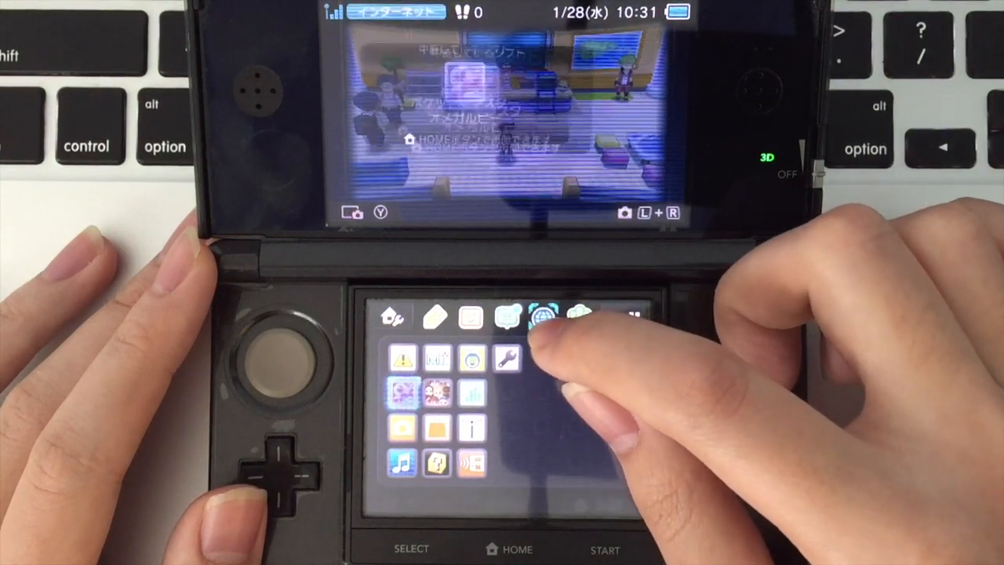
pyautogui.click(544, 315)
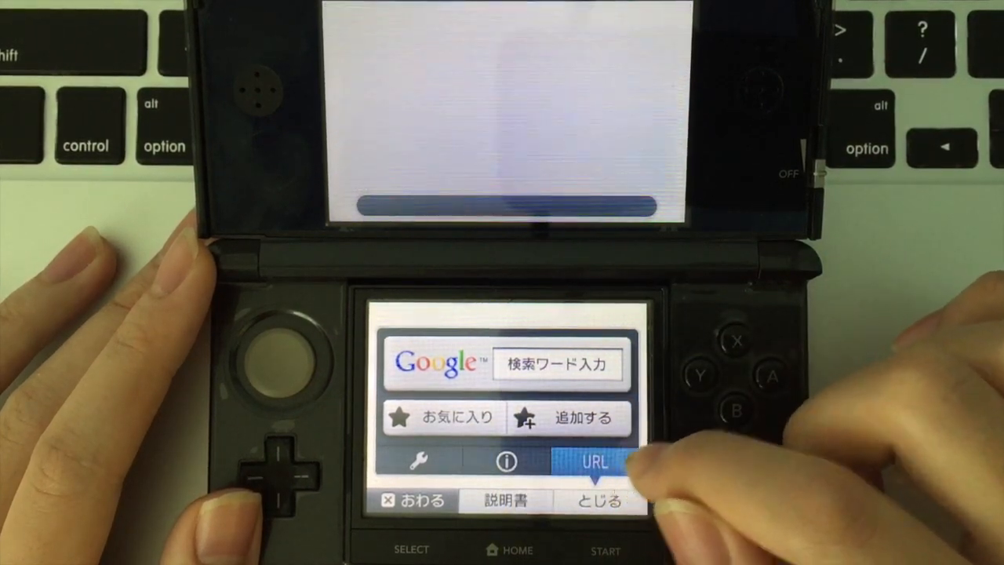
pyautogui.click(594, 462)
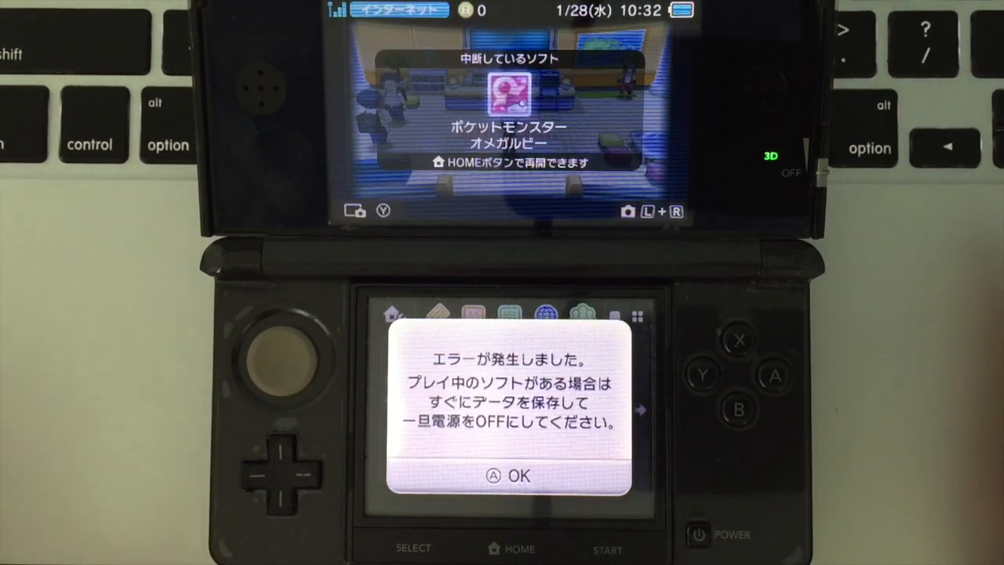
pyautogui.click(509, 476)
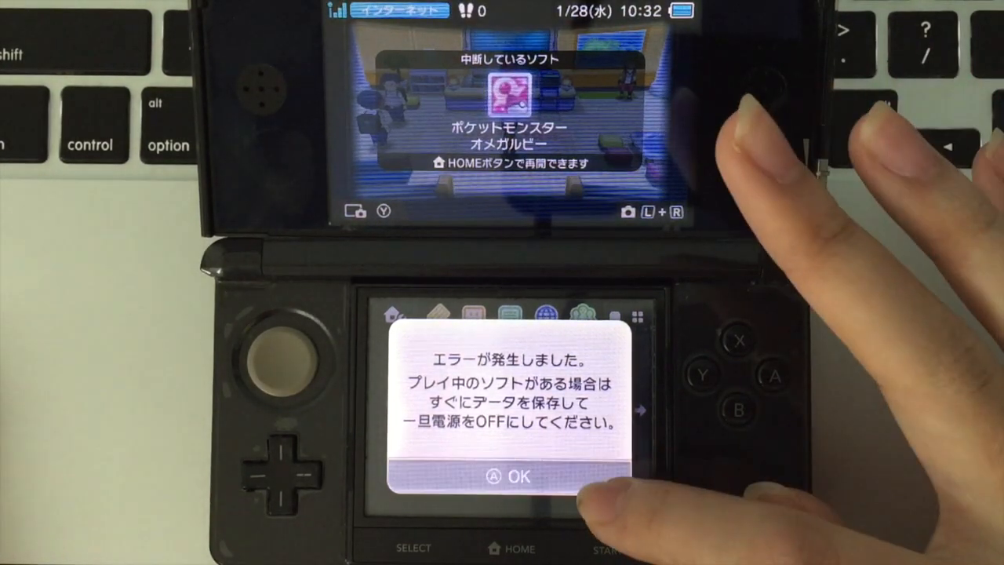
pyautogui.click(509, 476)
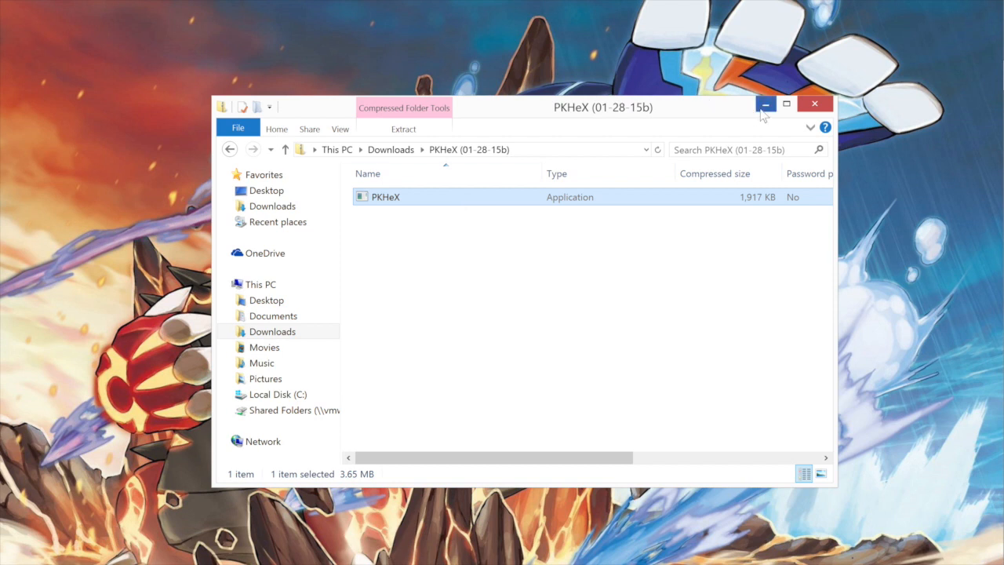
# Launch PKHeX and open pcdata.bin from the NO NAME SD card folder.
pyautogui.doubleClick(385, 196)
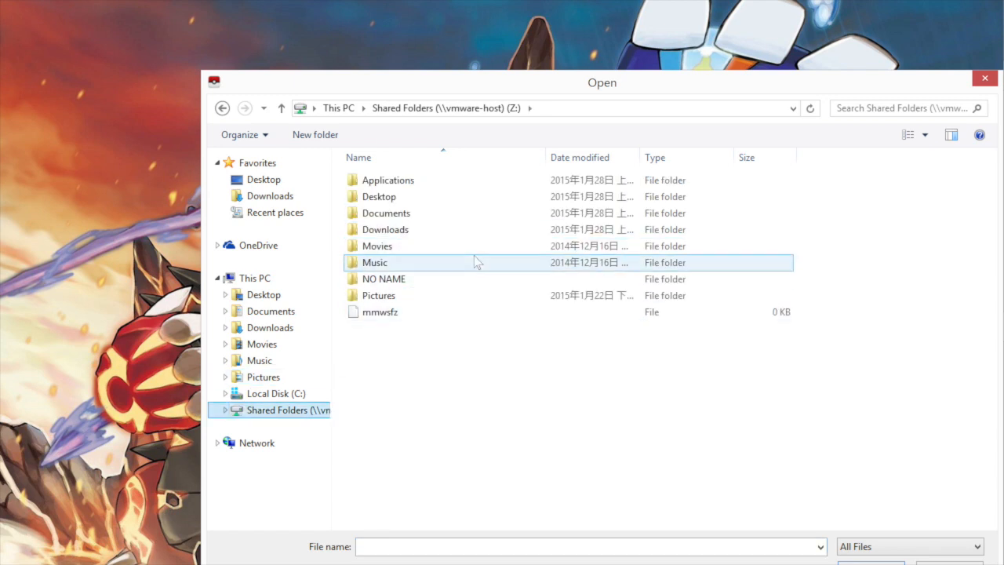
pyautogui.click(384, 279)
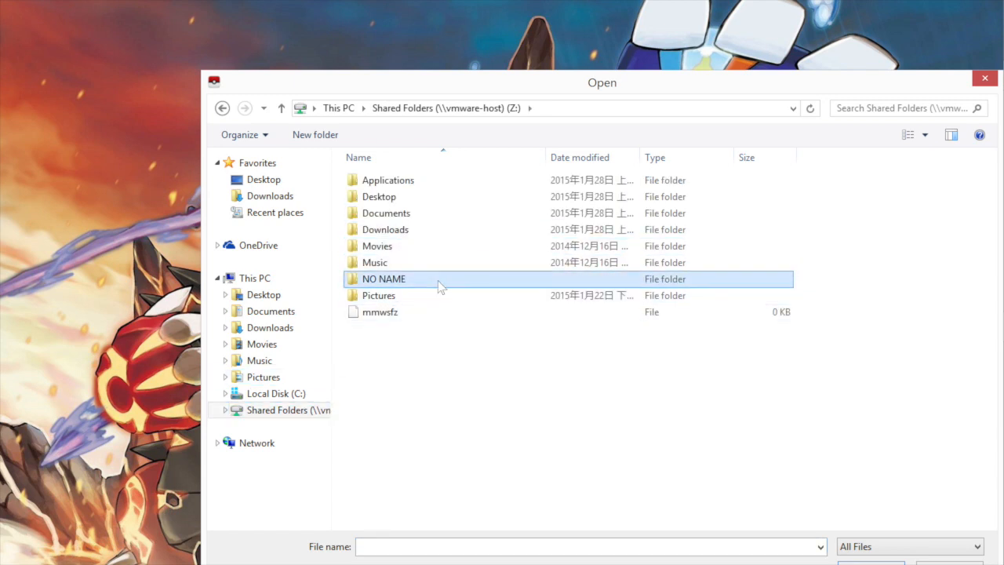
pyautogui.doubleClick(384, 279)
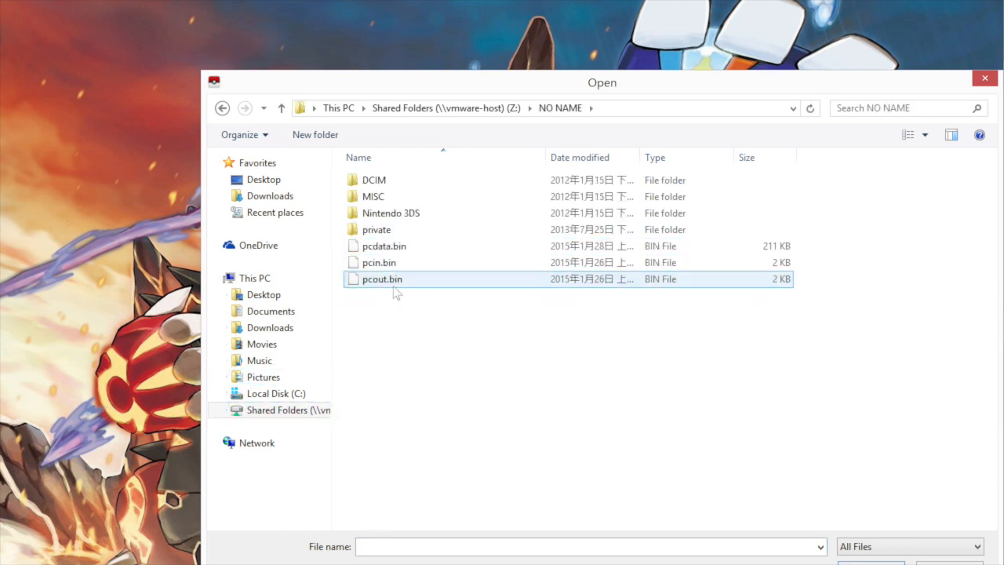
pyautogui.click(383, 246)
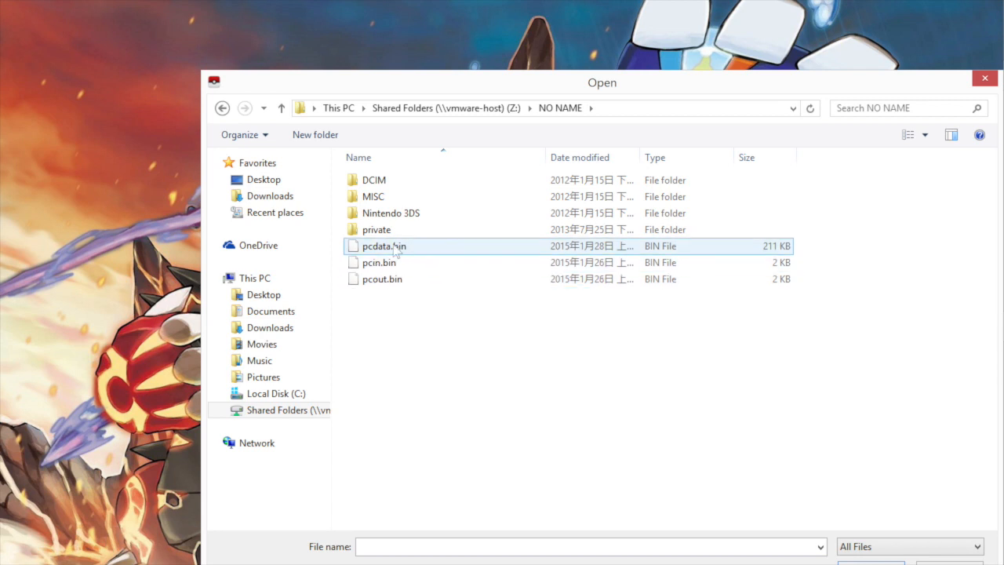
pyautogui.moveTo(384, 251)
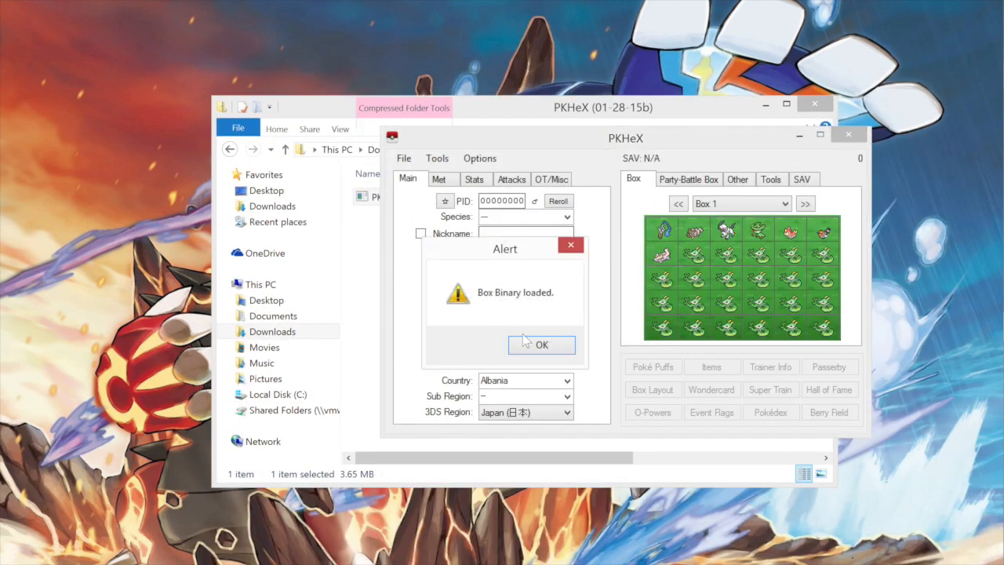
# Dismiss the Box Binary loaded alert and page through the boxes back to Box 1.
pyautogui.click(541, 345)
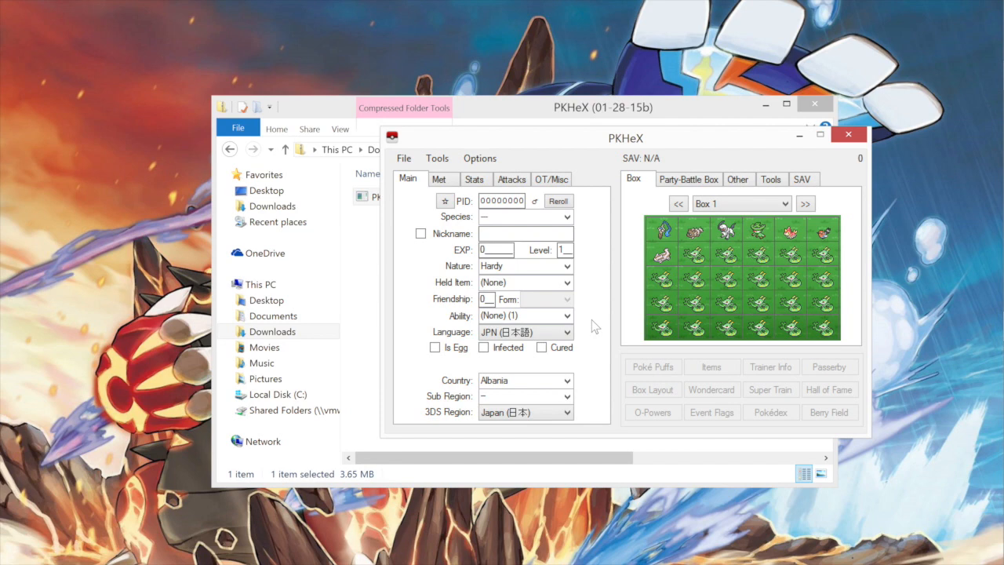
pyautogui.moveTo(612, 269)
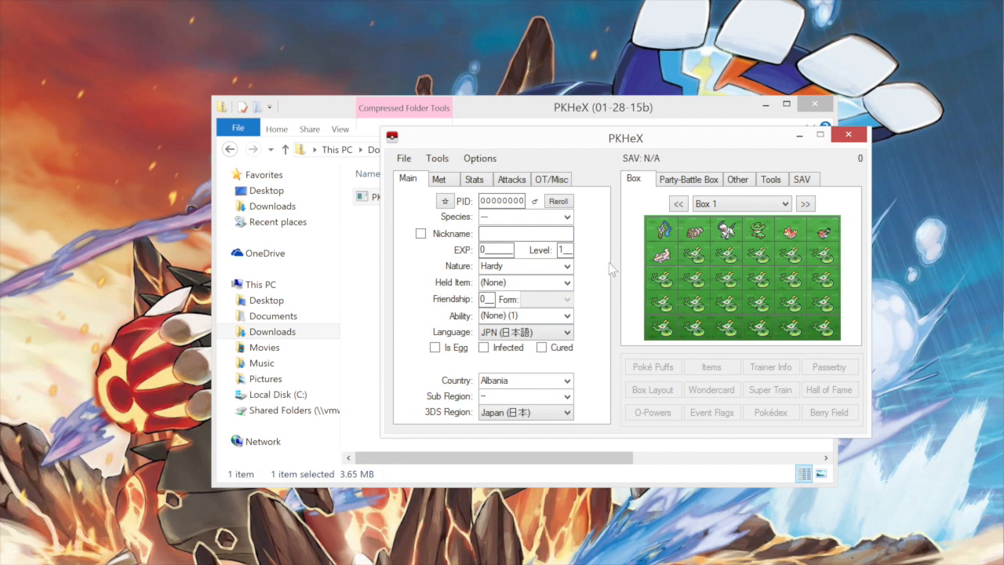
pyautogui.moveTo(663, 230)
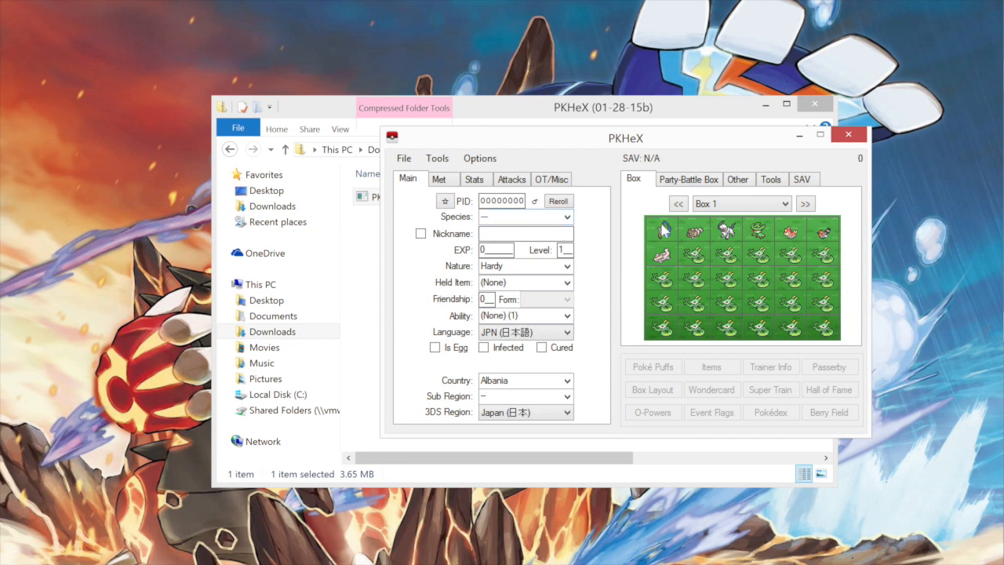
pyautogui.click(804, 203)
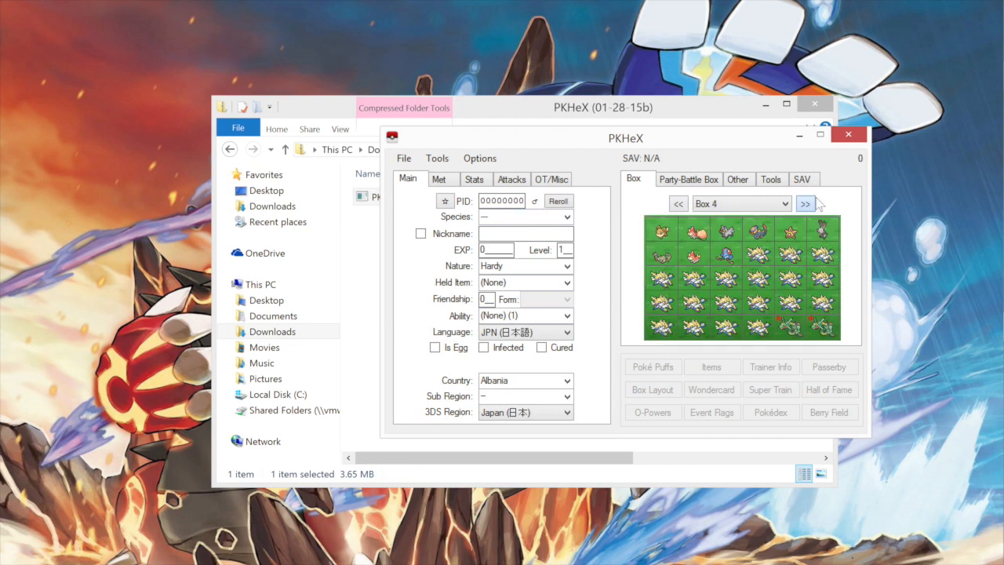
pyautogui.click(677, 203)
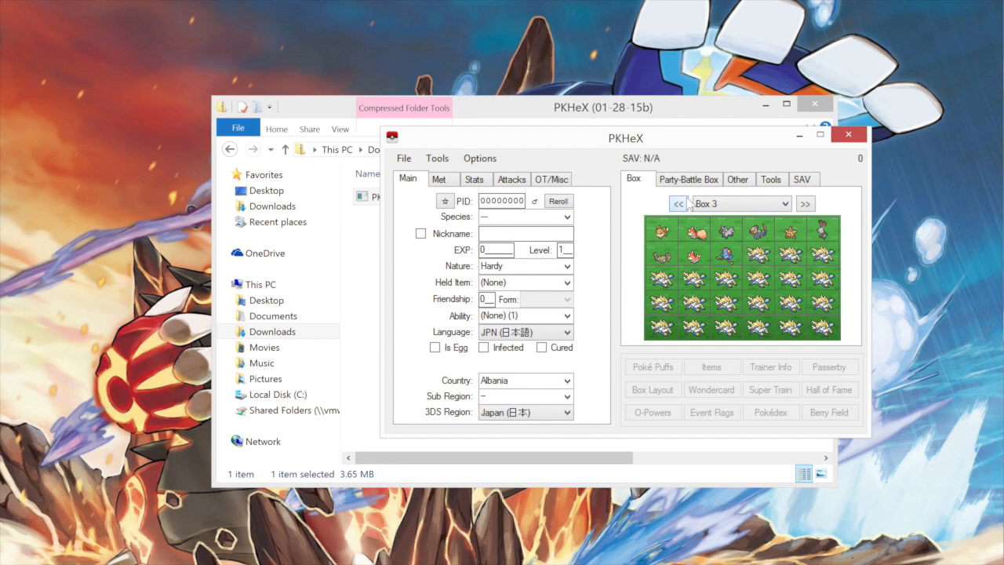
pyautogui.click(678, 203)
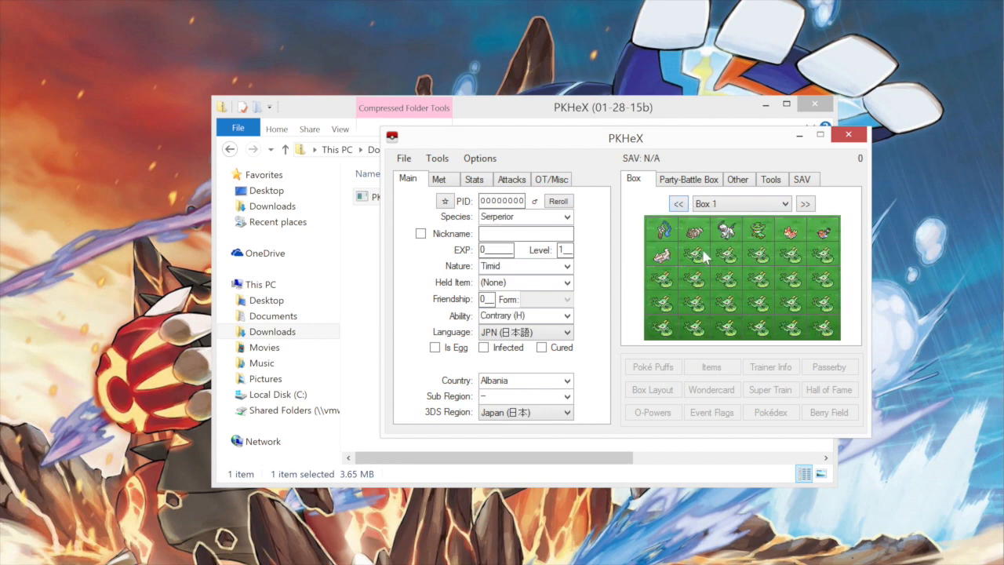
# Load the level 50 Serperior from Box 1 and page forward to empty Box 8.
pyautogui.click(692, 255)
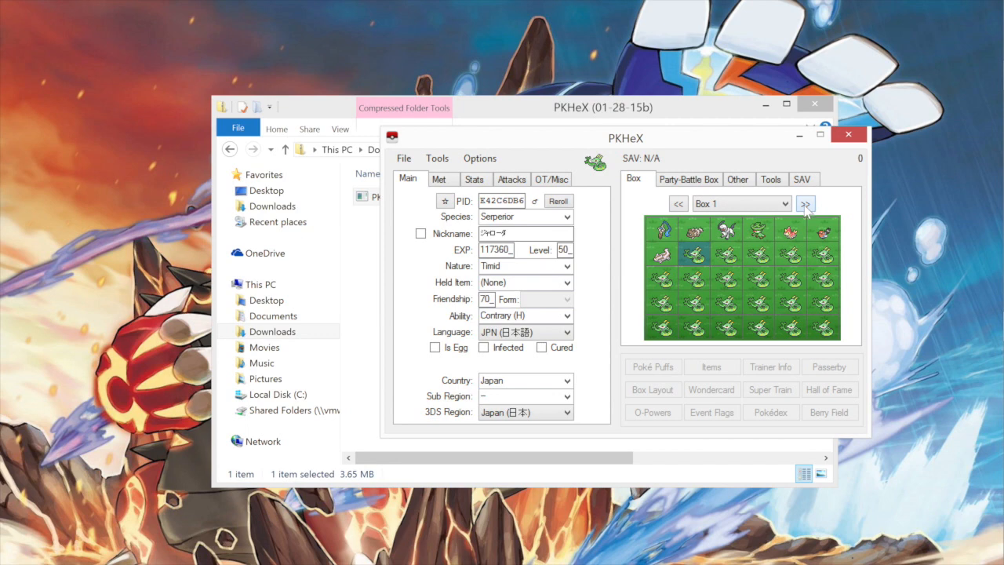
pyautogui.click(806, 204)
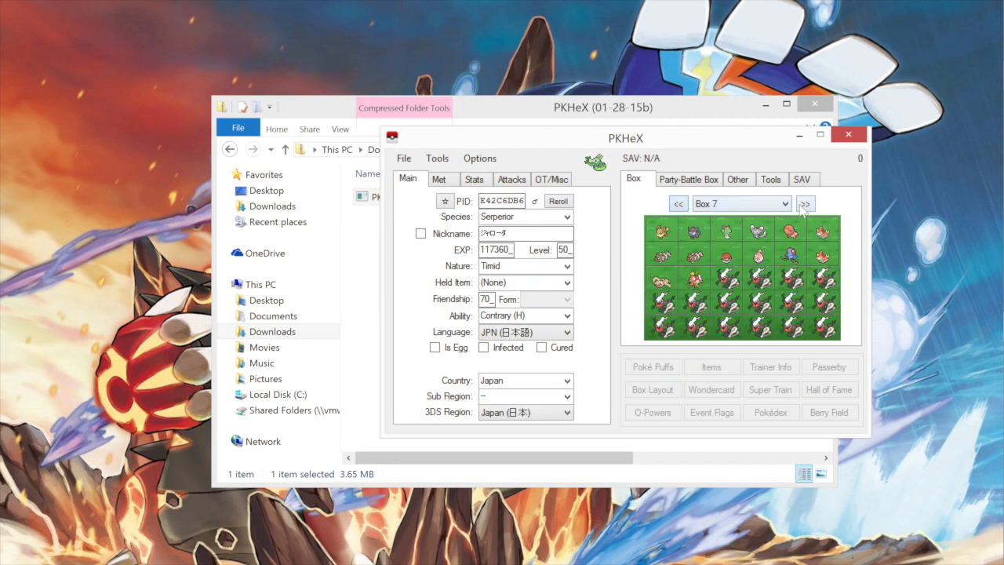
pyautogui.click(805, 203)
pyautogui.write('Ar')
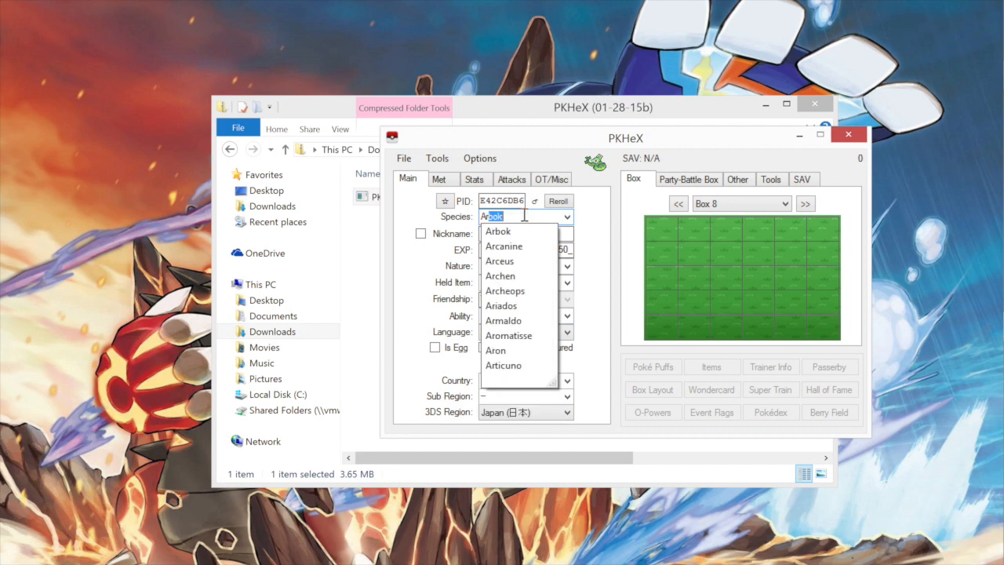
# Change the species to Arceus and set Baby-Doll Eyes as its second move.
pyautogui.click(500, 261)
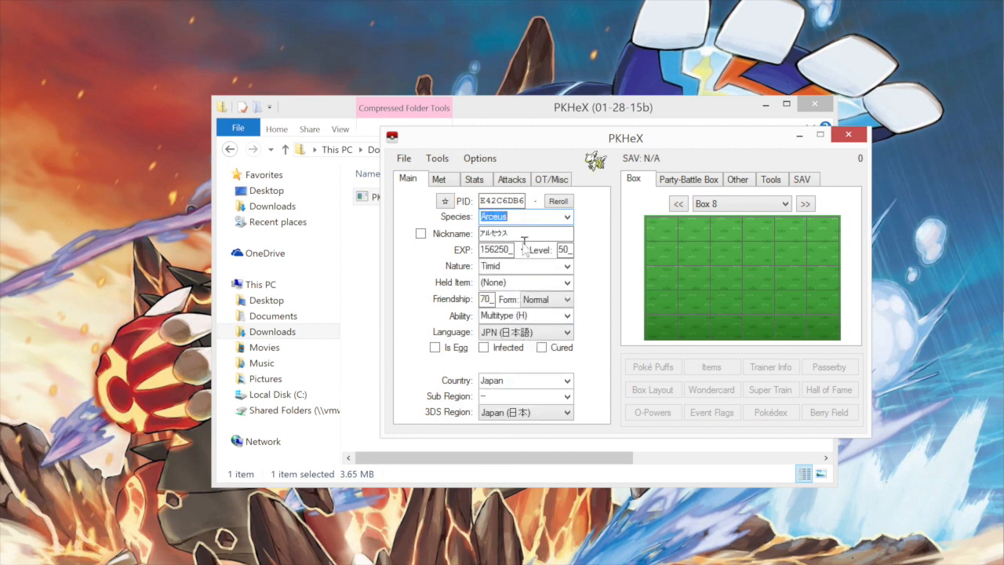
pyautogui.click(512, 179)
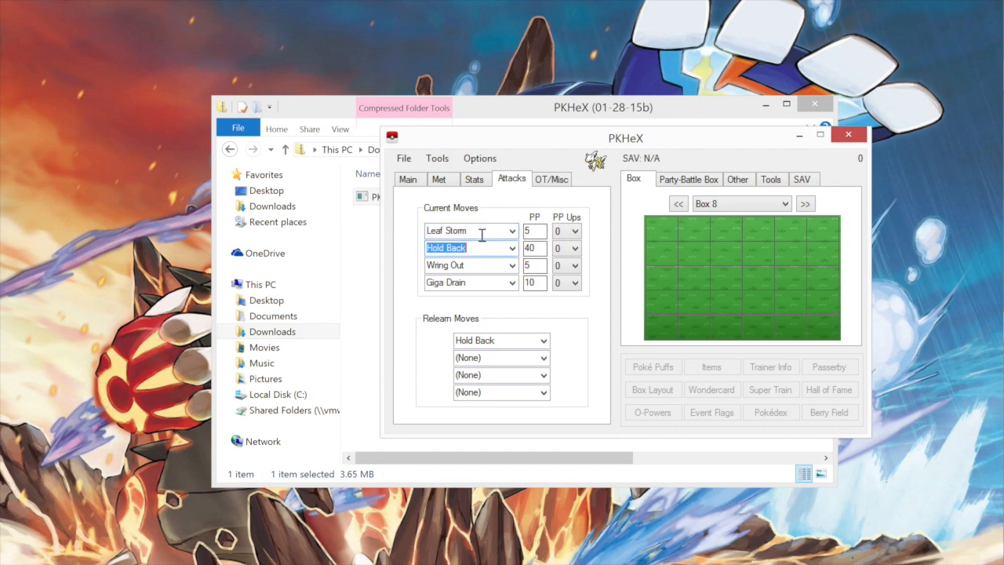
pyautogui.click(470, 230)
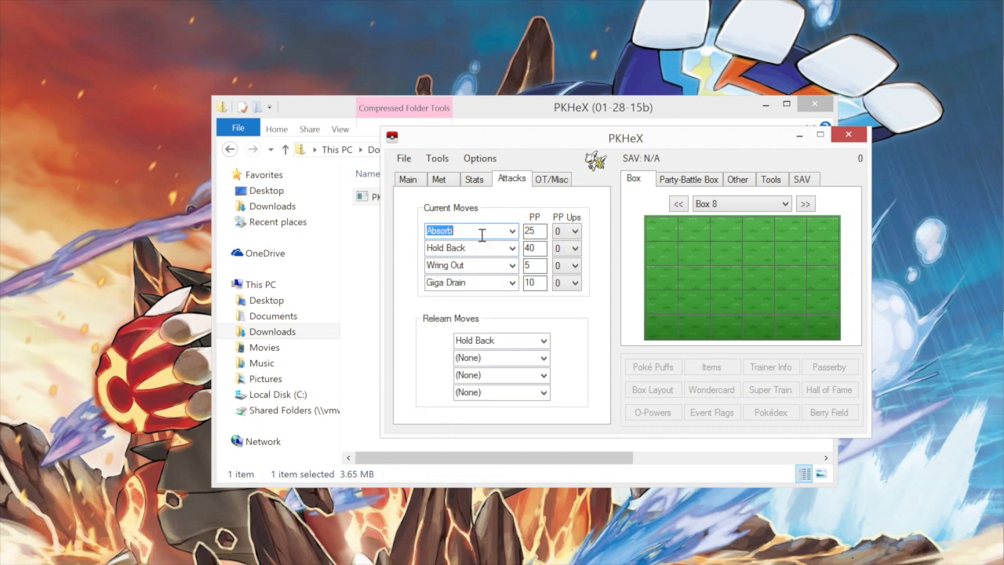
pyautogui.write('b')
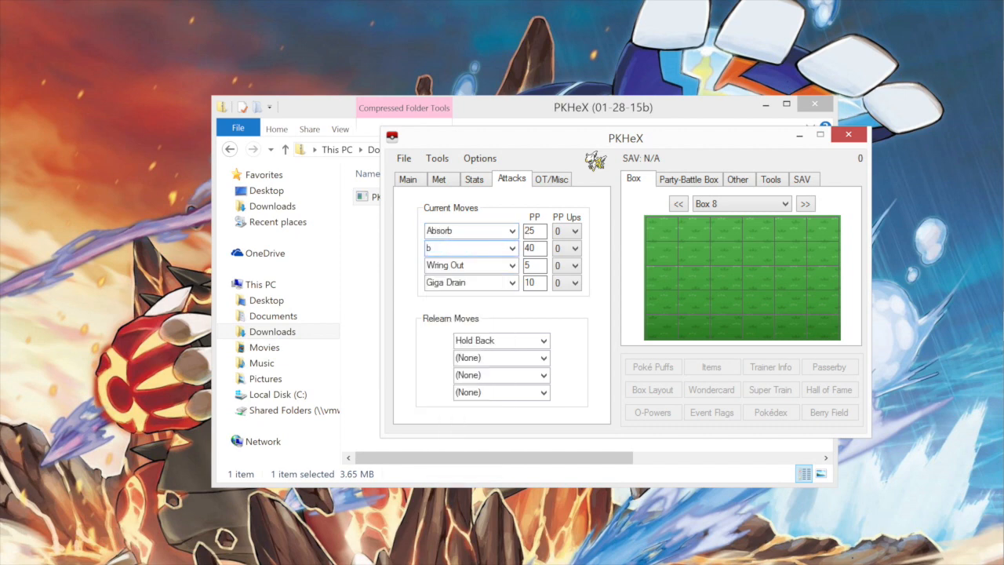
pyautogui.click(466, 247)
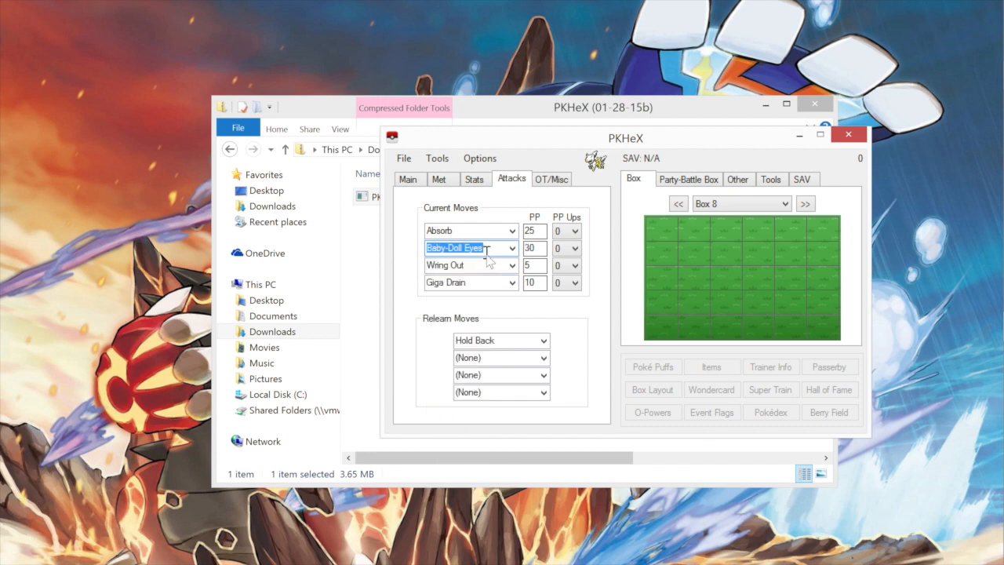
# Set Calm Mind and Dark Pulse as the third and fourth moves, then review met details.
pyautogui.click(512, 264)
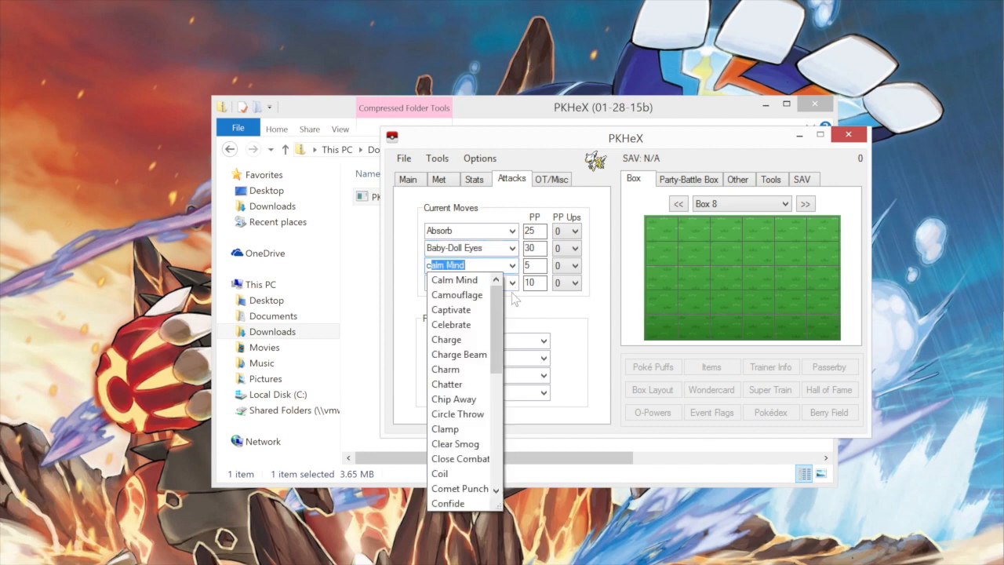
pyautogui.click(454, 279)
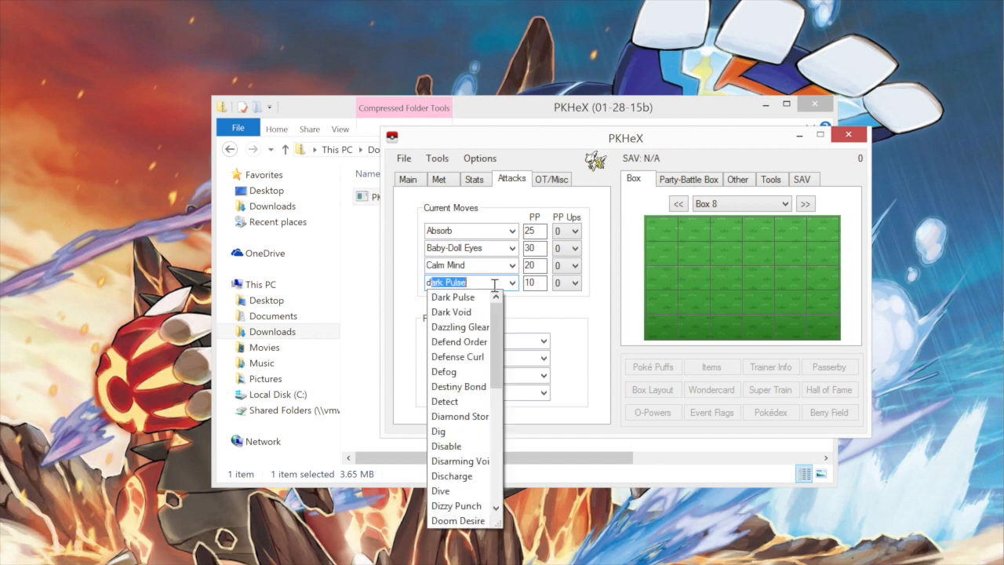
pyautogui.write('d')
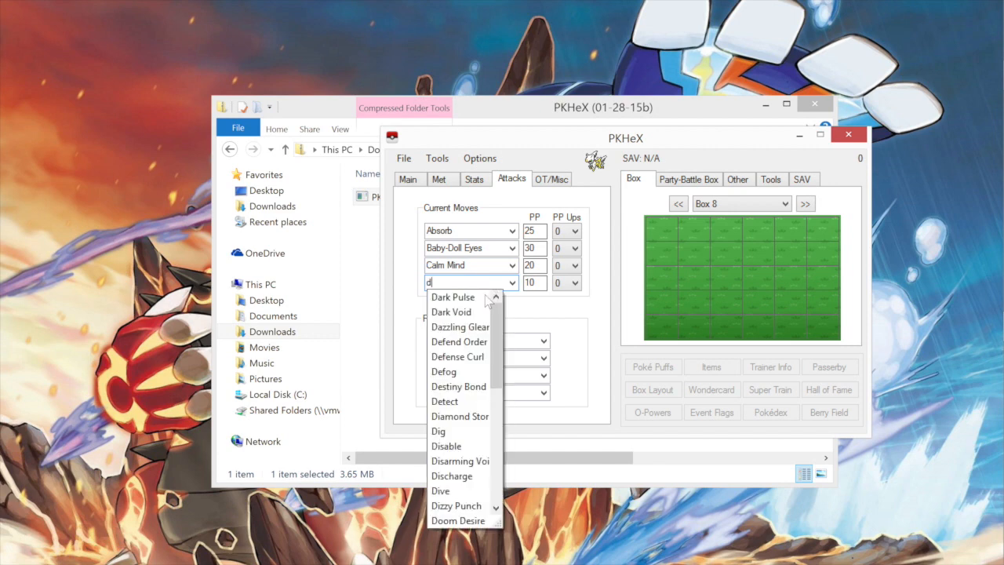
pyautogui.click(454, 297)
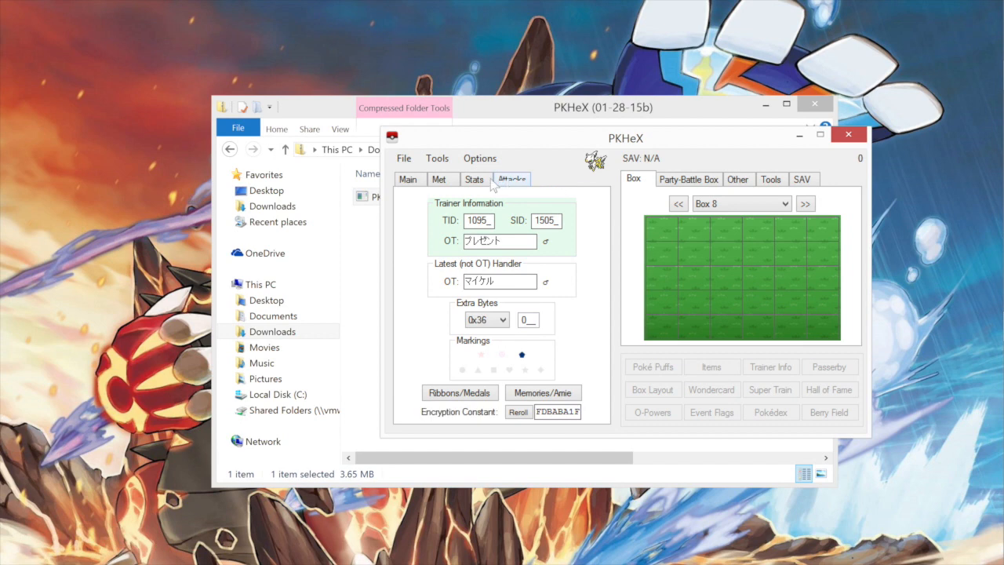
pyautogui.click(439, 179)
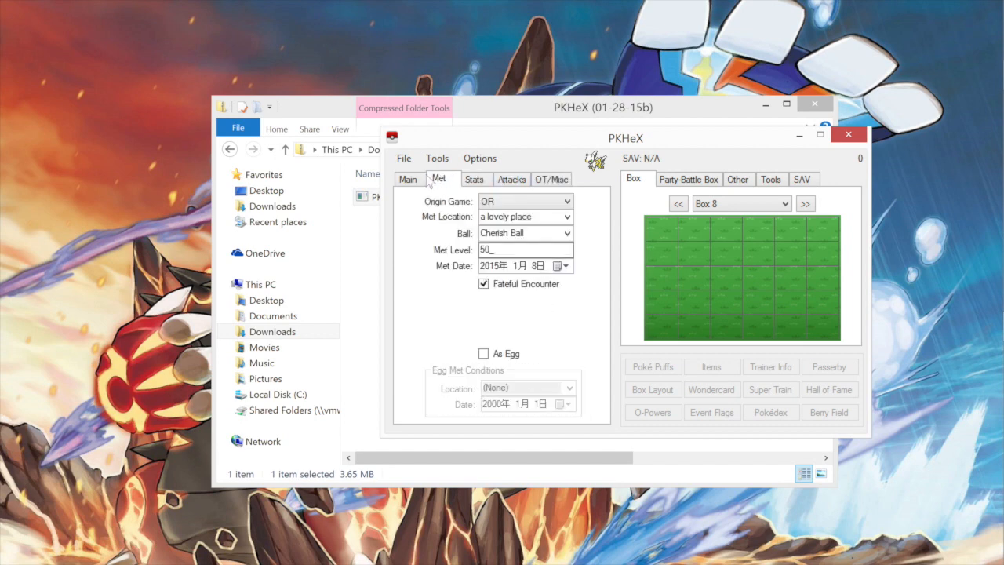
# Set copies of Arceus into the empty Box 8 slots.
pyautogui.rightClick(686, 251)
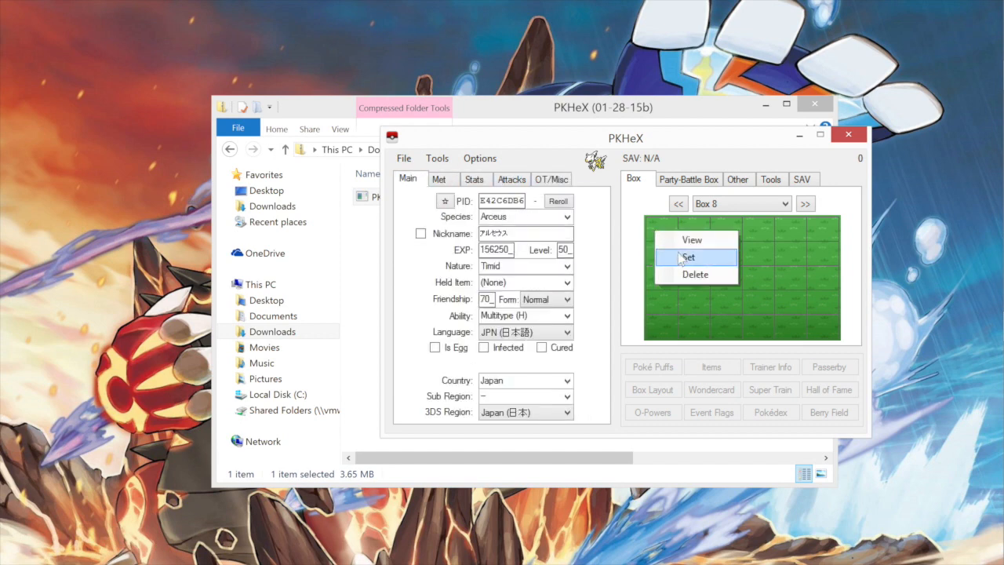
pyautogui.click(688, 258)
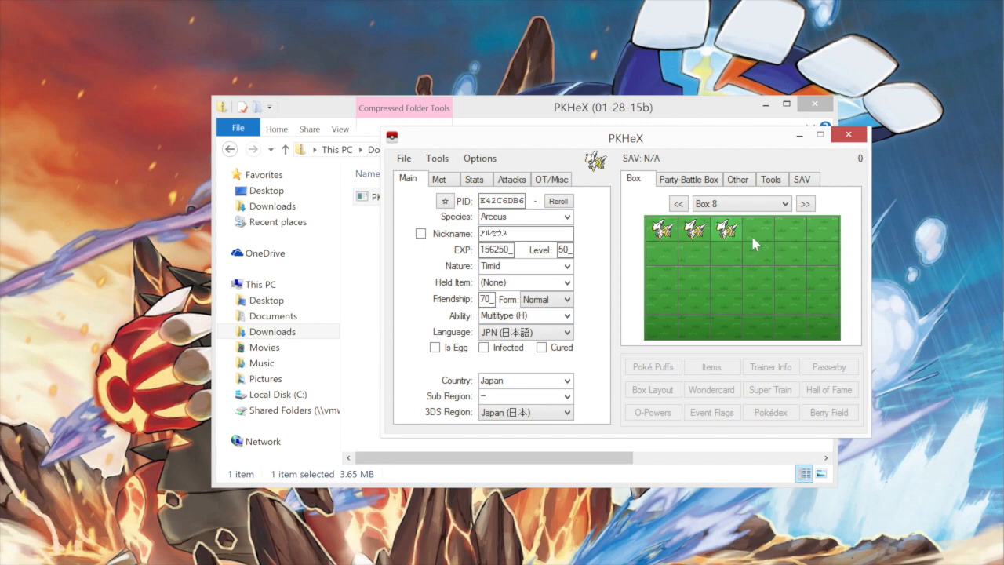
pyautogui.rightClick(755, 229)
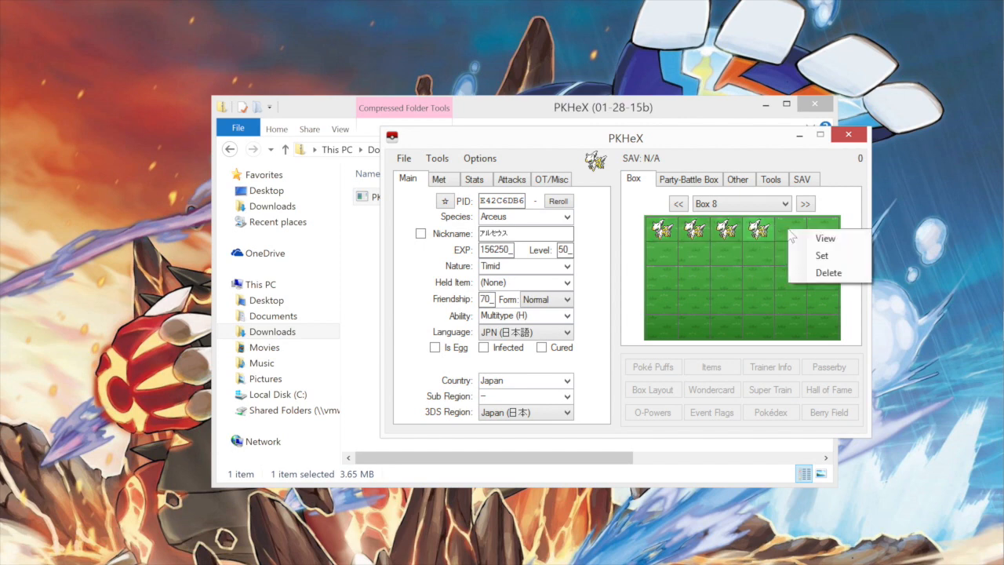
pyautogui.click(821, 255)
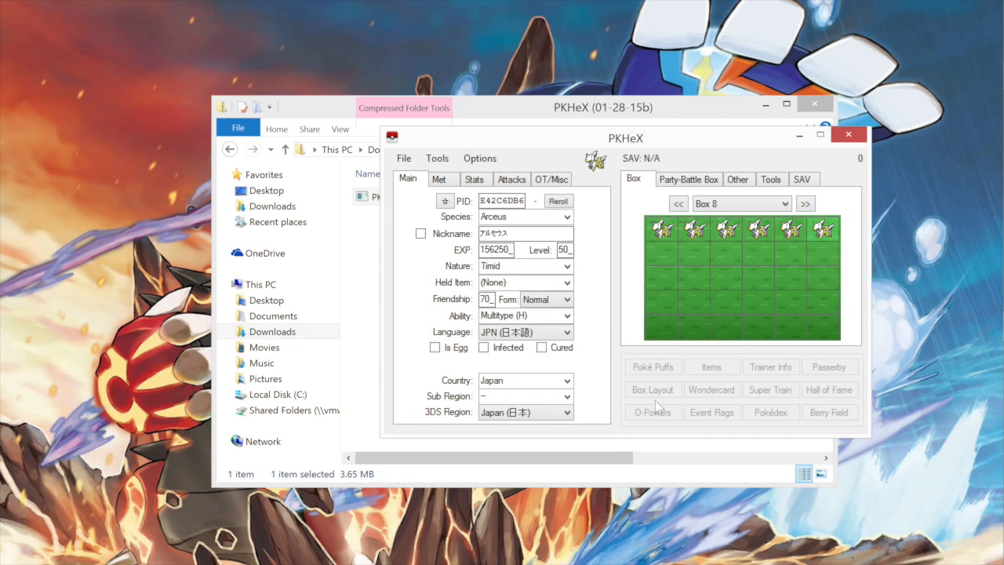
pyautogui.moveTo(776, 343)
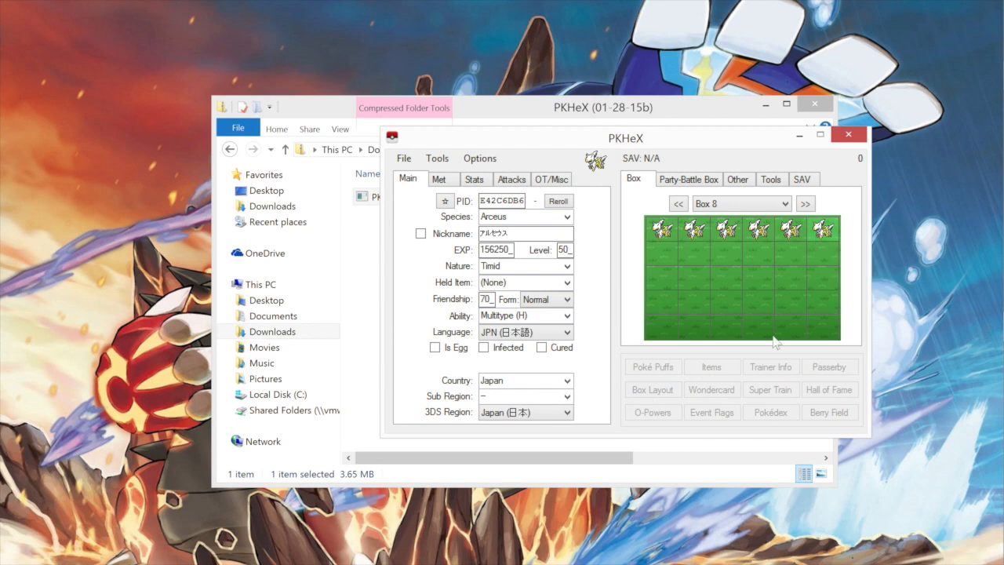
pyautogui.moveTo(661, 382)
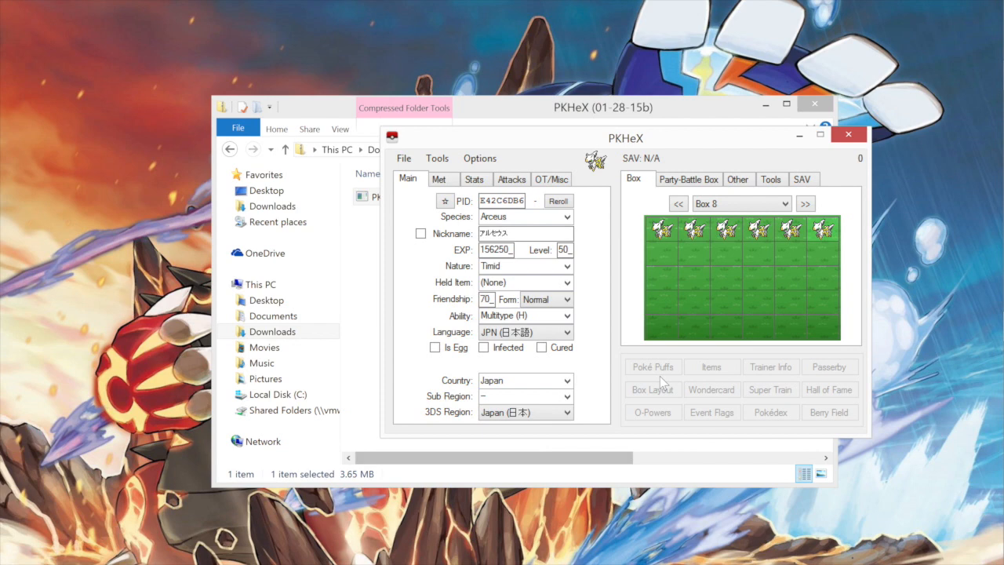
# Browse the Party-Battle Box, Box and Tools tabs, ending on Tools.
pyautogui.click(688, 179)
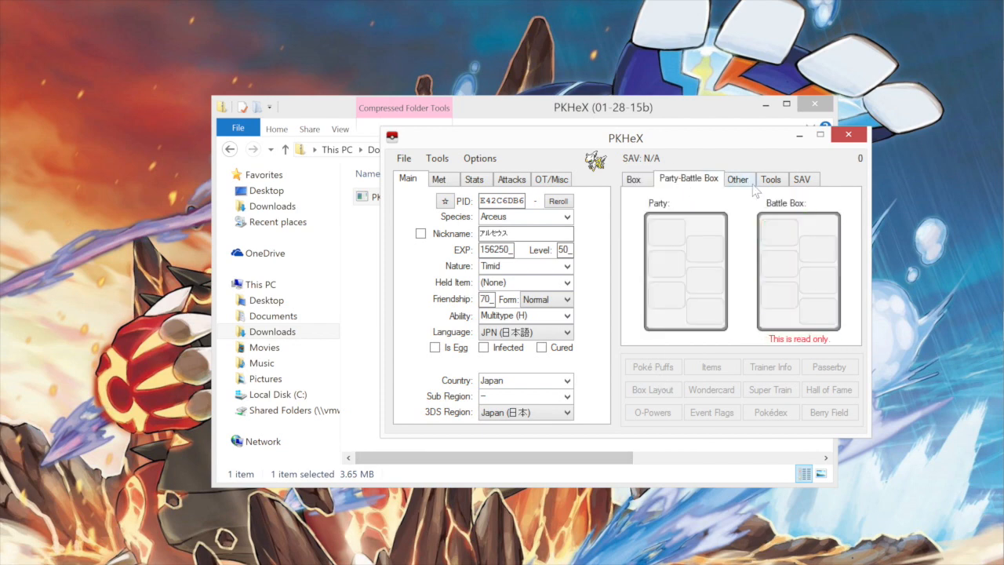
pyautogui.click(770, 179)
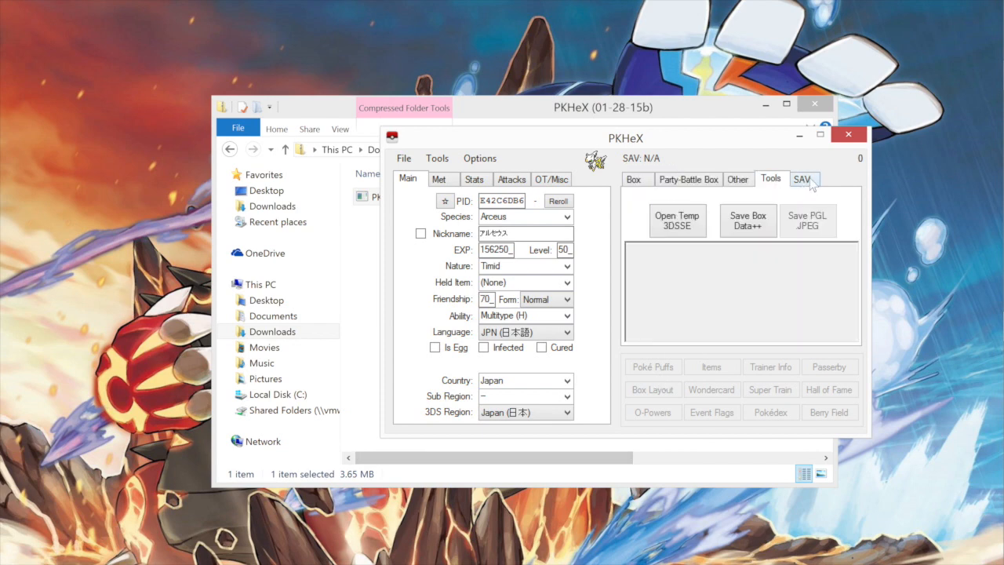
pyautogui.click(636, 179)
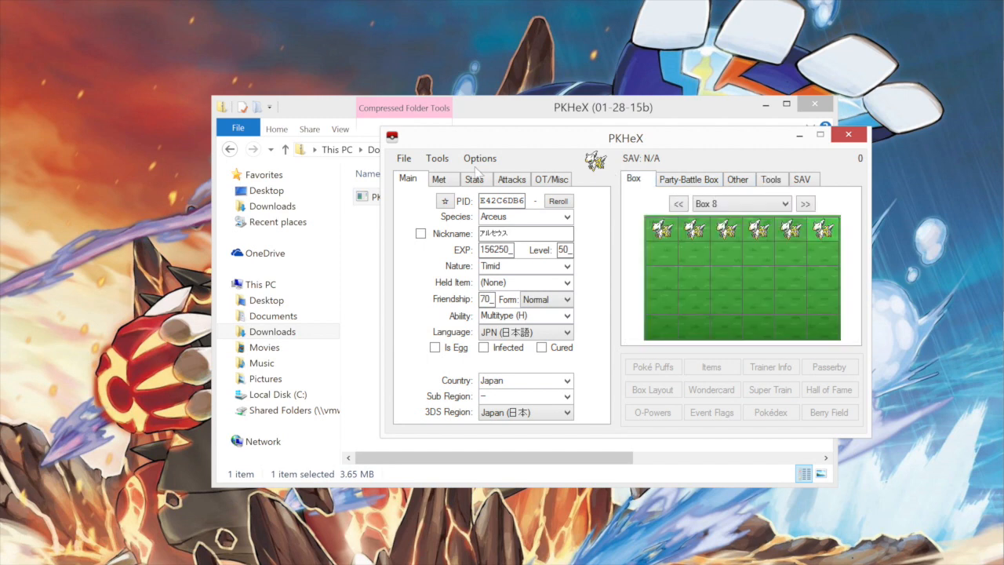
pyautogui.click(770, 178)
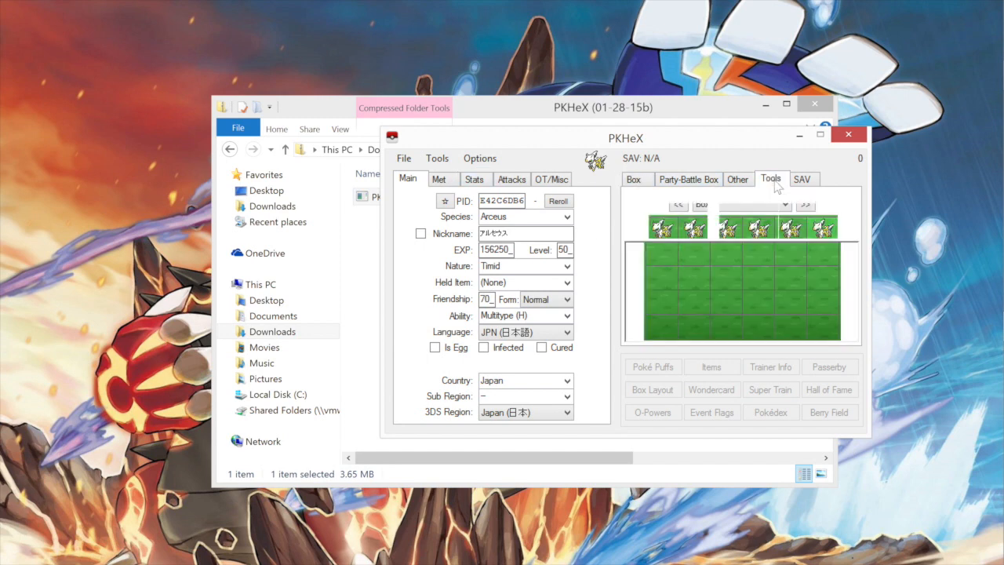
# Export all boxes with Save Box Data++, targeting pcdata.bin on the SD card.
pyautogui.click(770, 179)
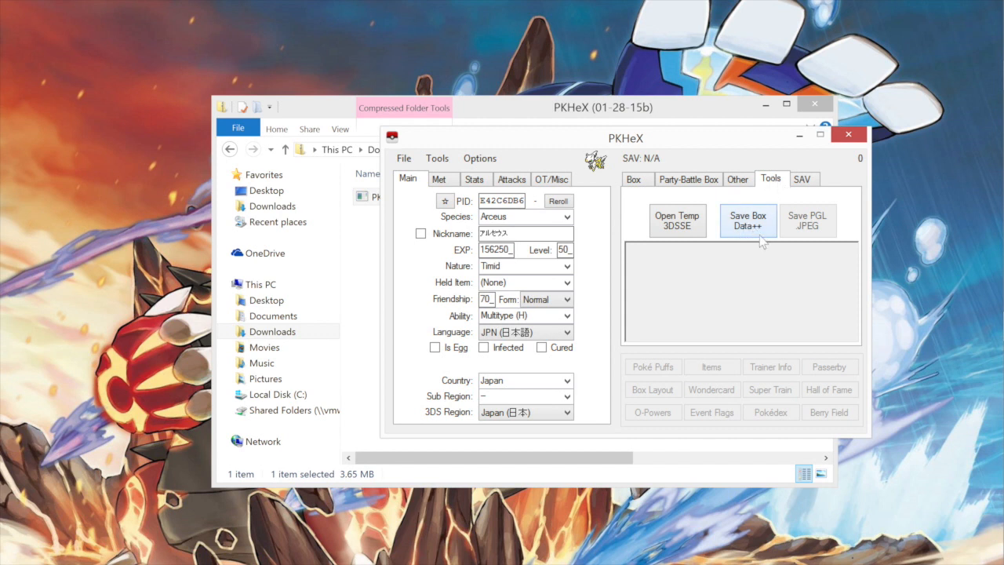
pyautogui.click(747, 221)
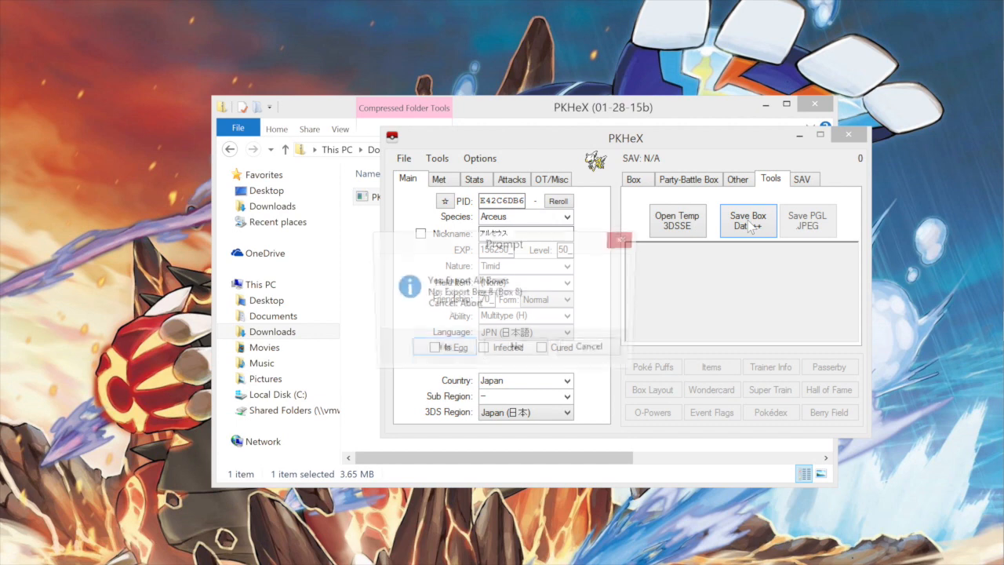
pyautogui.click(747, 221)
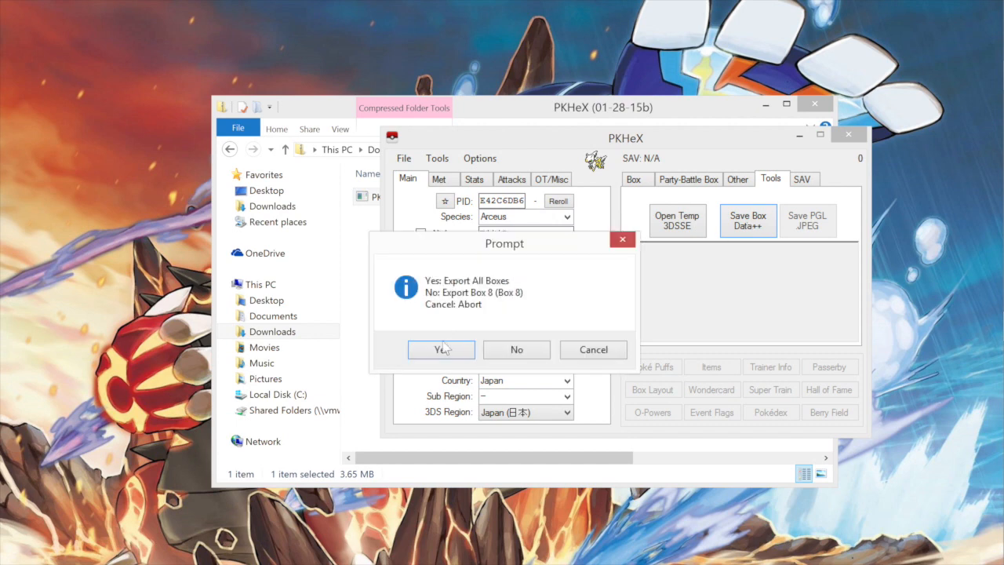
pyautogui.click(440, 348)
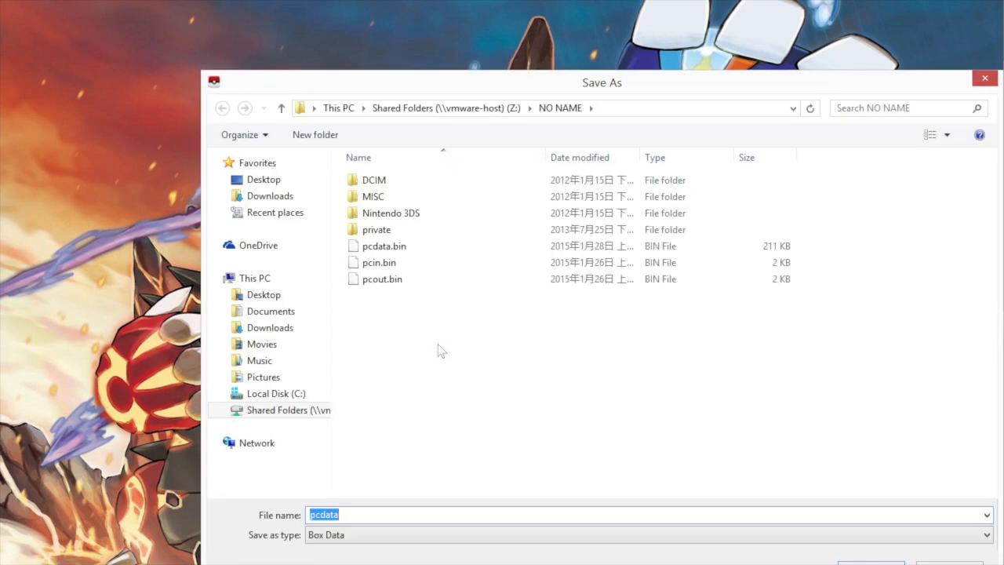
pyautogui.click(385, 245)
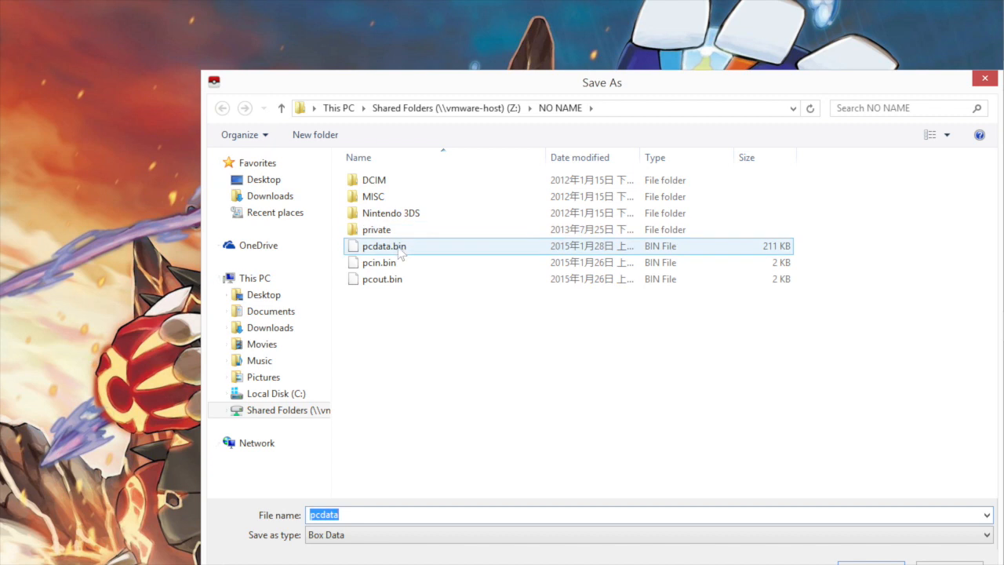
pyautogui.moveTo(393, 251)
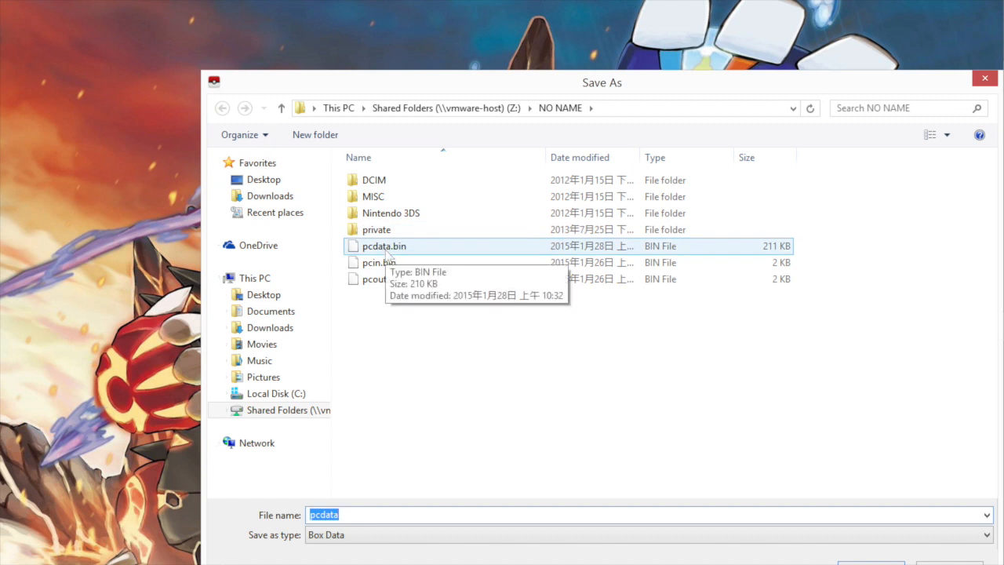